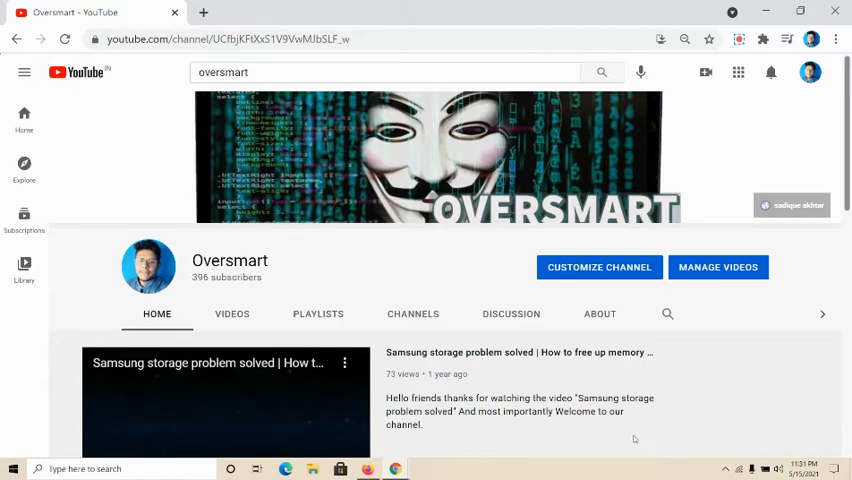
mouse_move(32, 404)
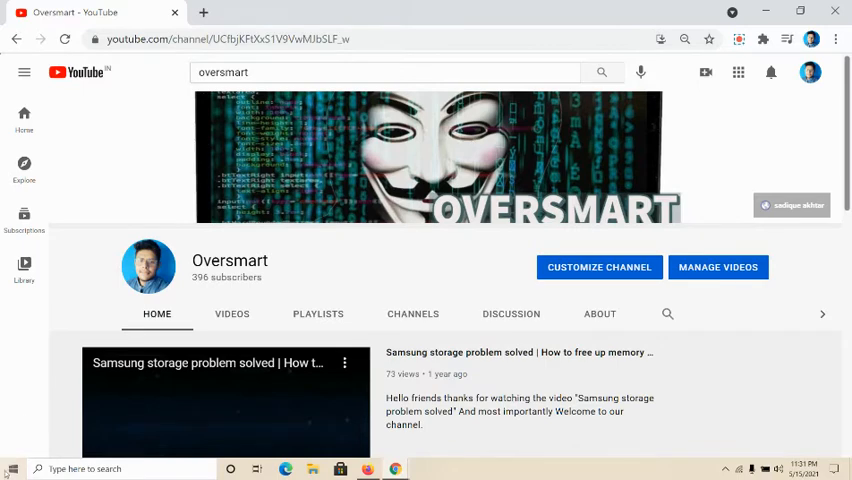
Search Settings for "lid" and choose "Change what closing the lid does"
right_click(14, 468)
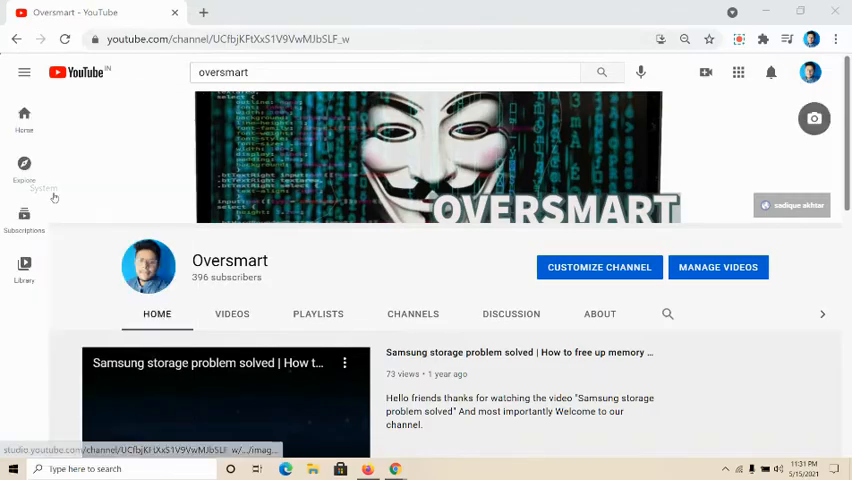
left_click(424, 468)
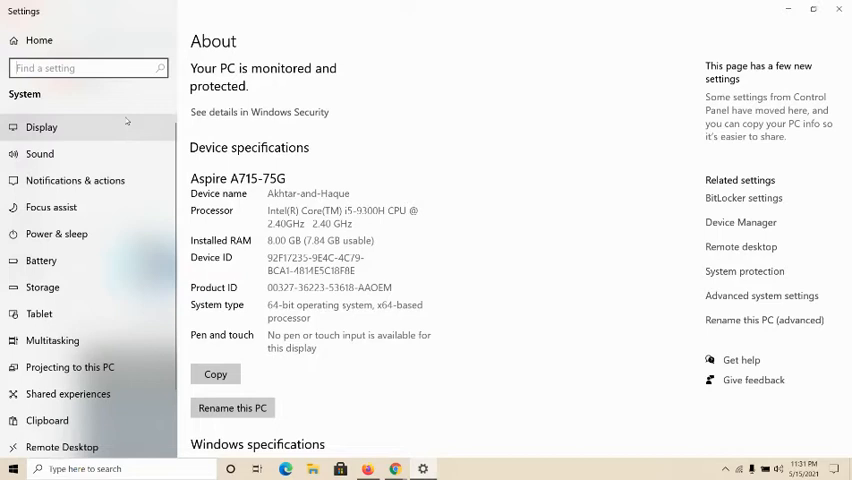
mouse_move(106, 68)
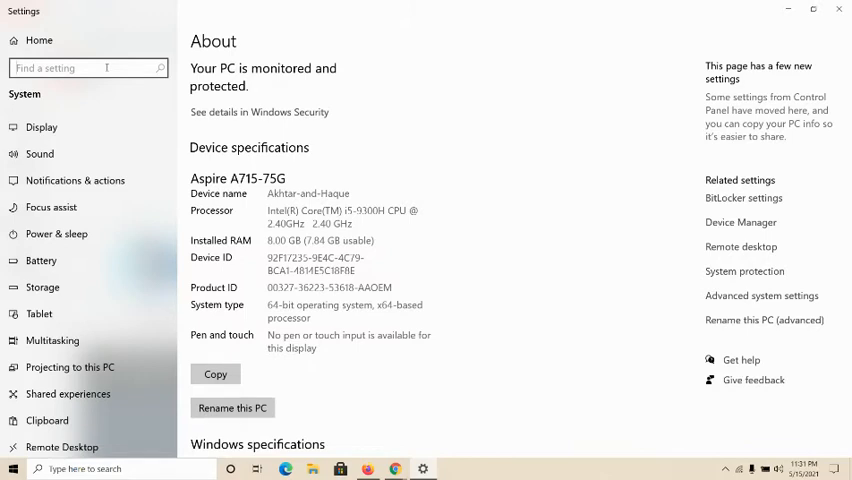
type("li")
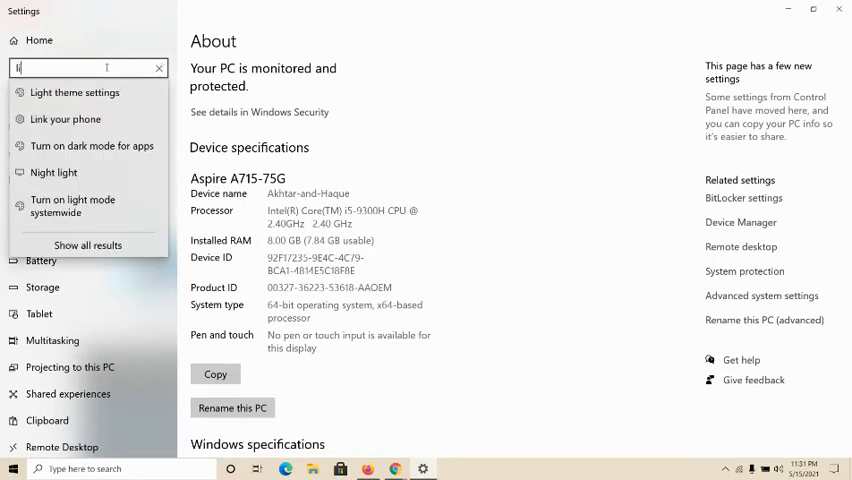
type("id")
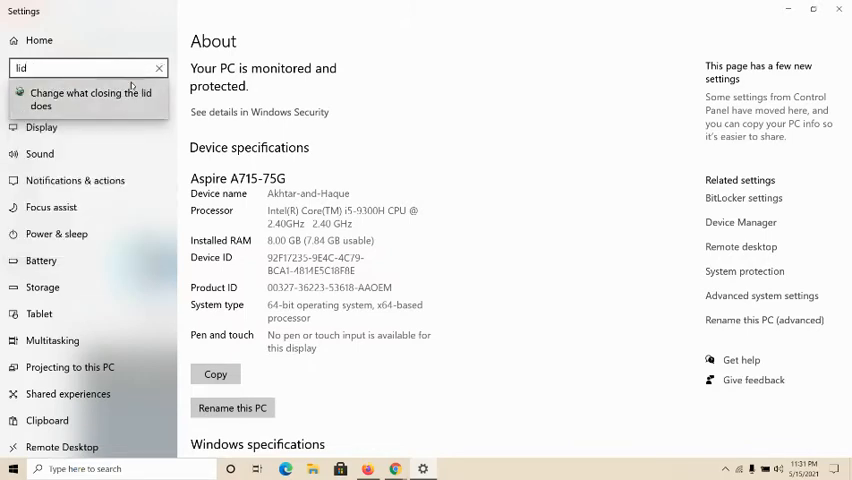
left_click(158, 68)
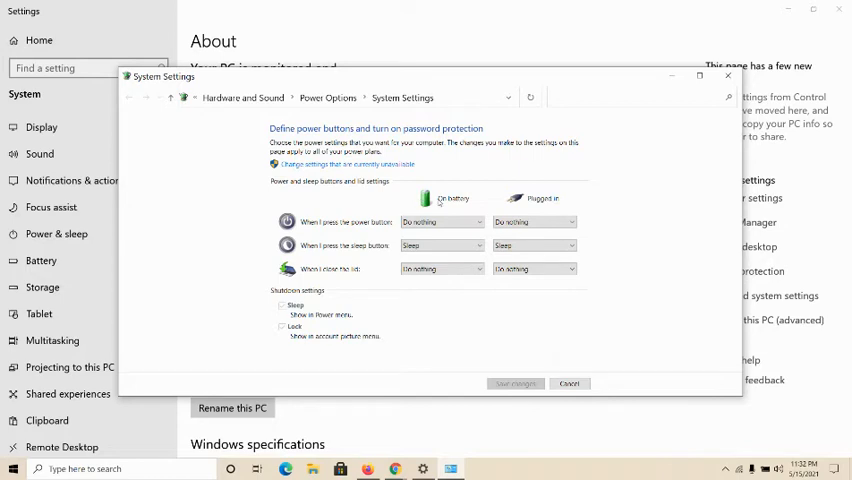
mouse_move(536, 204)
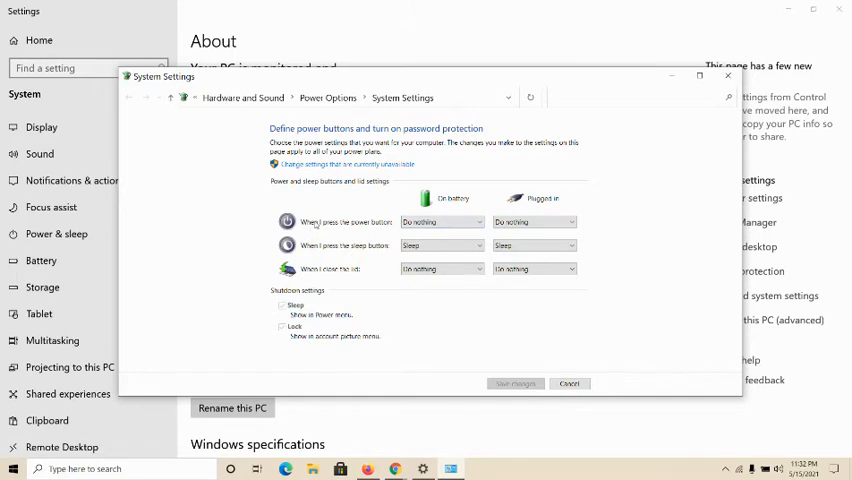
mouse_move(438, 232)
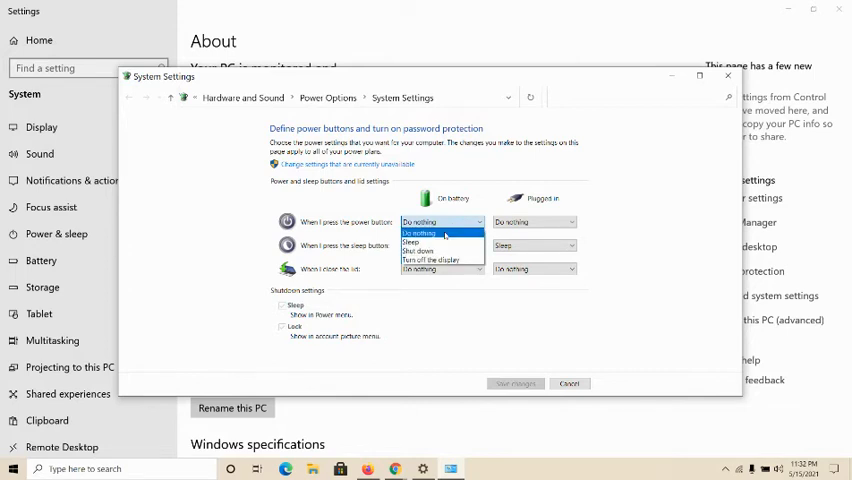
left_click(410, 244)
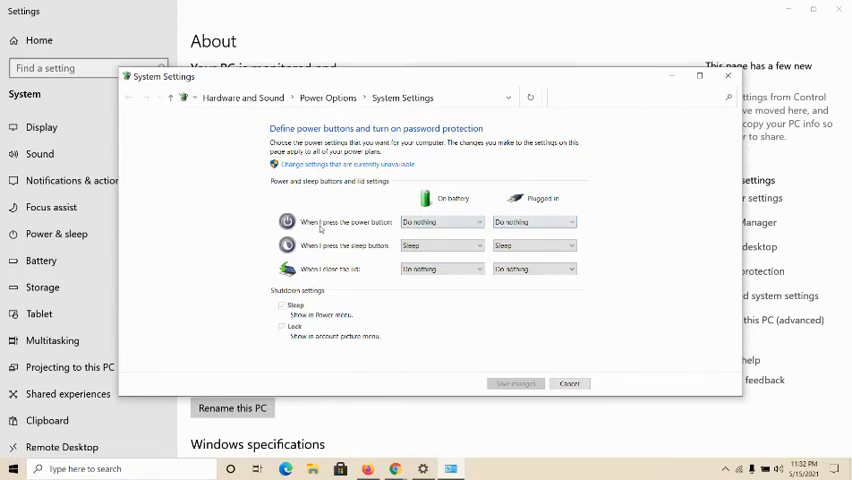
mouse_move(322, 256)
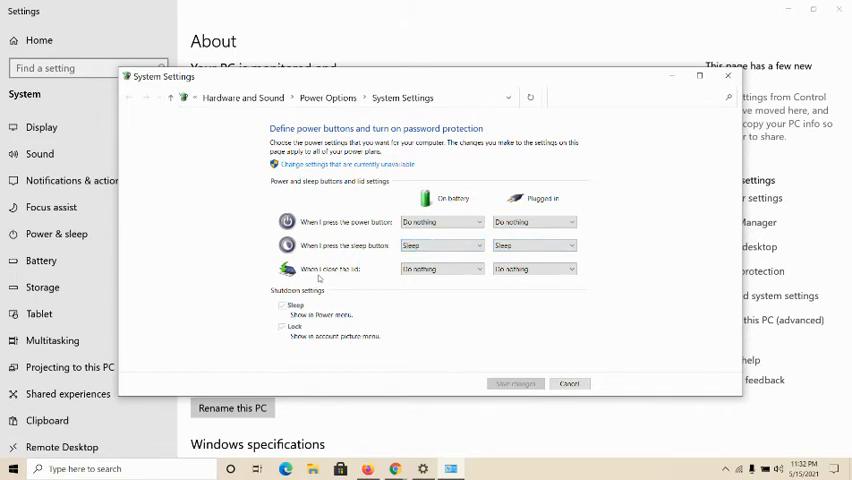
mouse_move(362, 276)
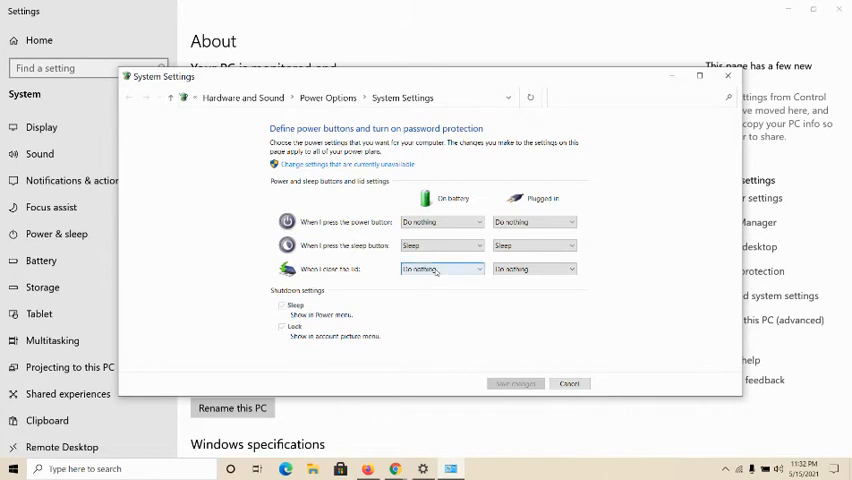
Set 'When I close the lid' On battery to Do nothing and save the changes
left_click(440, 268)
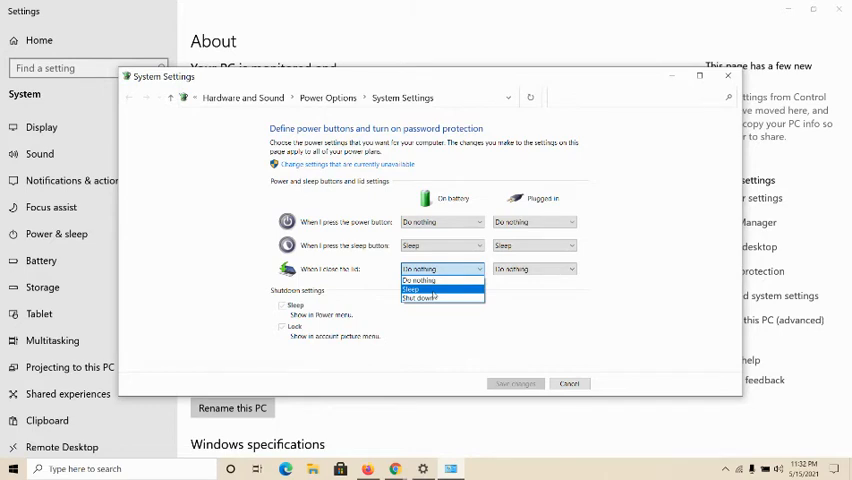
left_click(416, 280)
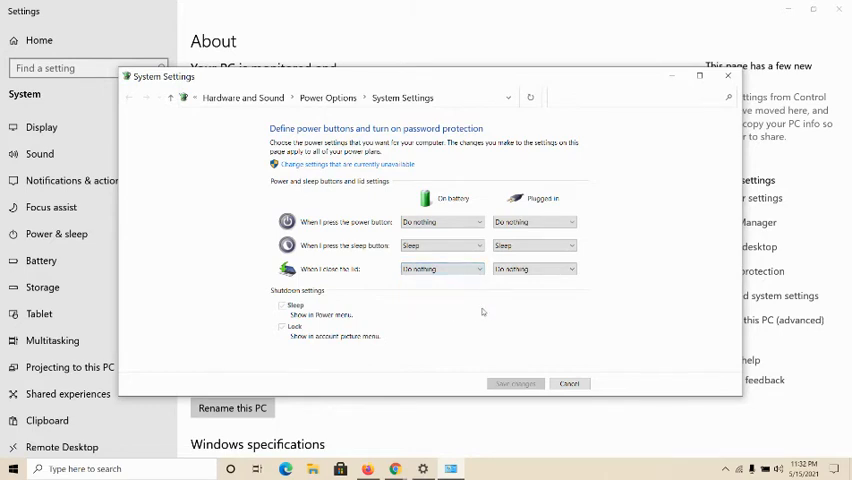
left_click(440, 268)
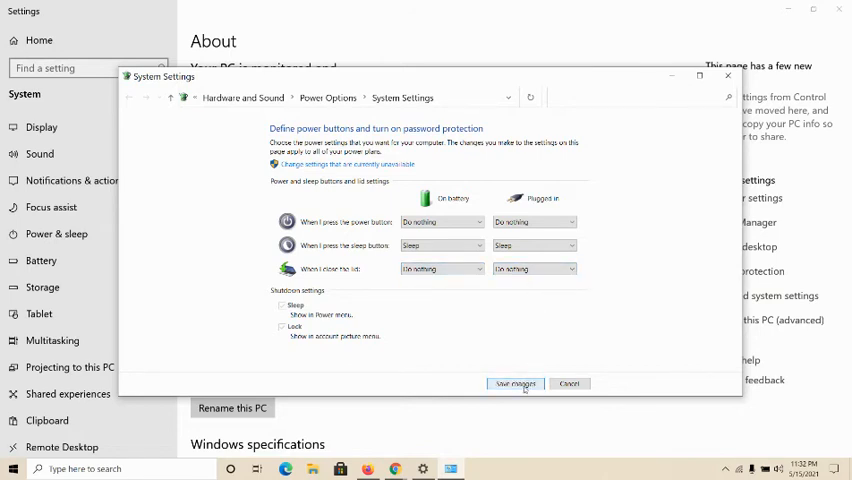
left_click(516, 384)
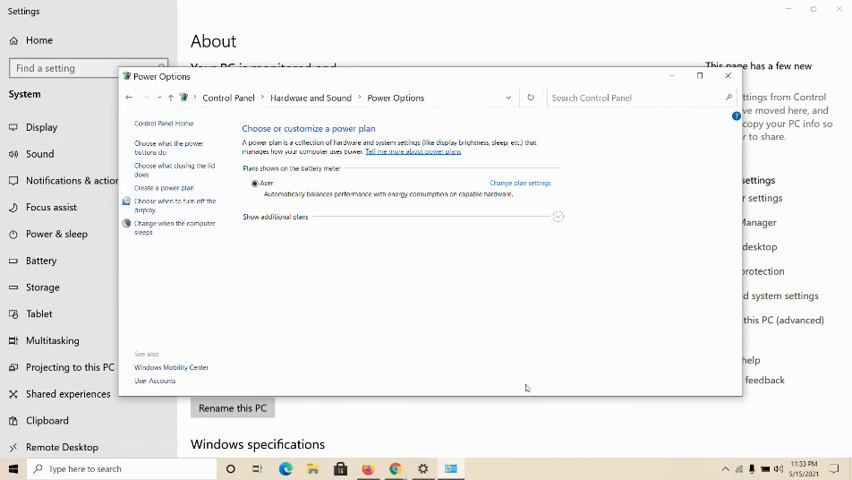
mouse_move(524, 392)
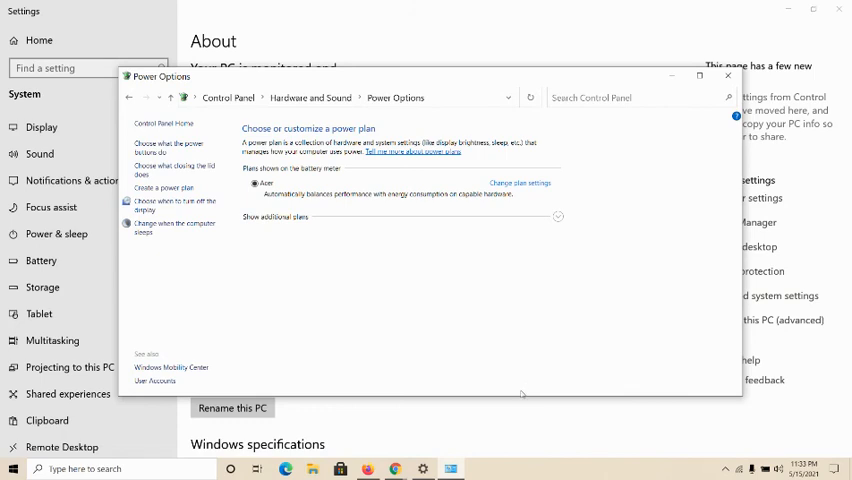
mouse_move(698, 130)
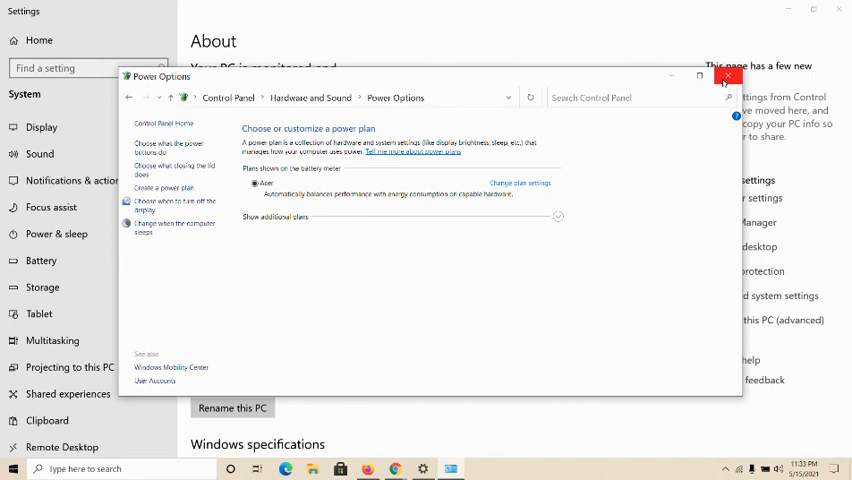
Close the Power Options window, returning to the Settings About page
left_click(728, 76)
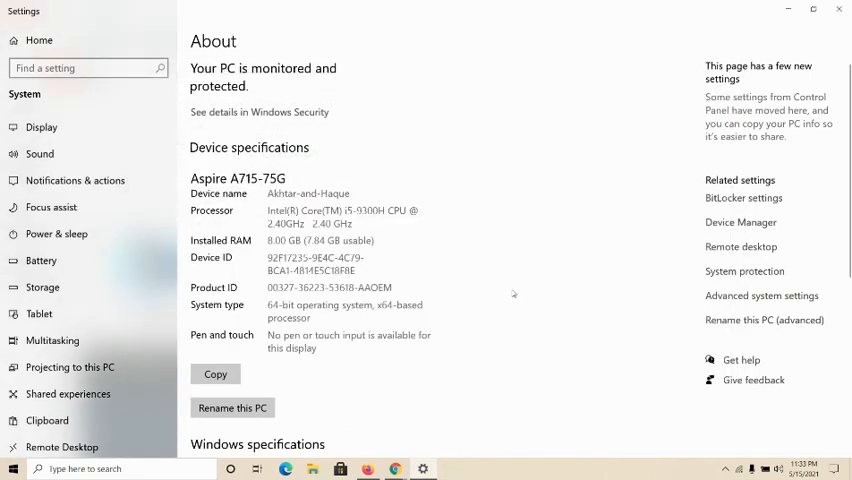
mouse_move(440, 368)
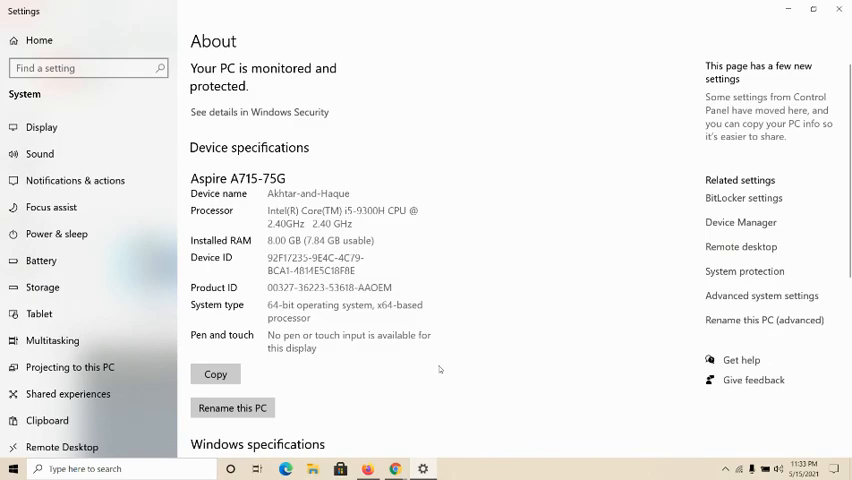